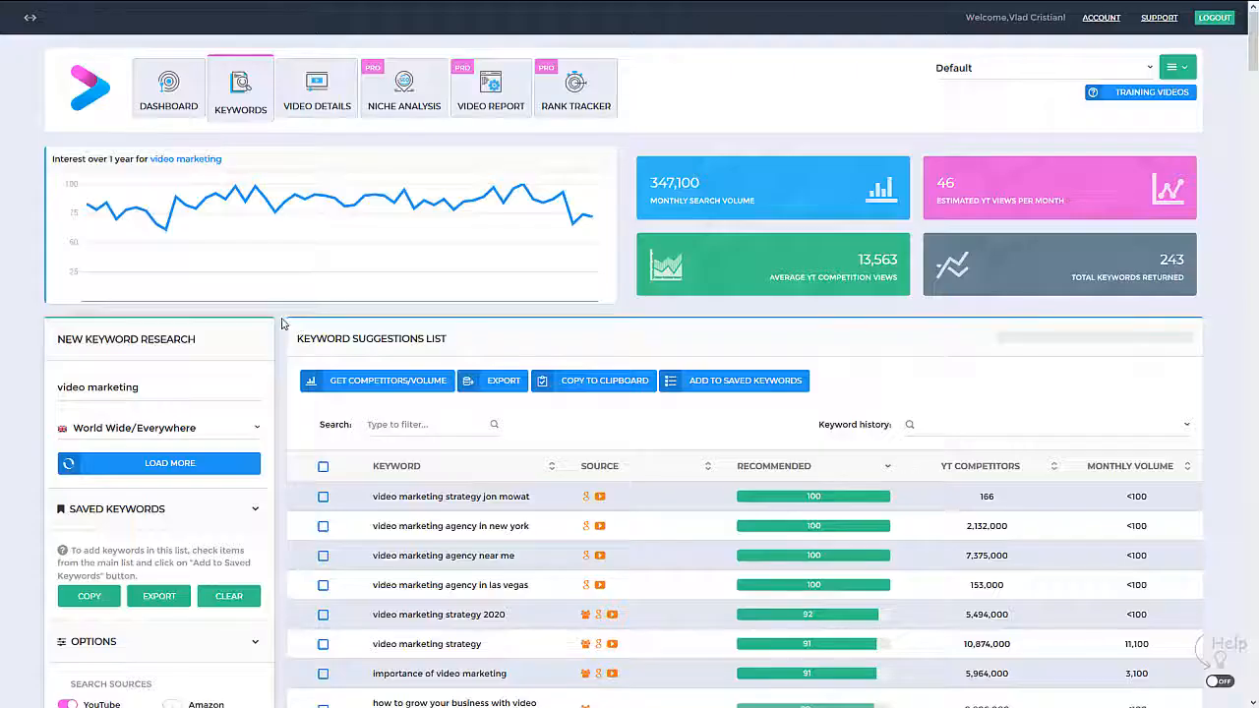
pyautogui.moveTo(283, 417)
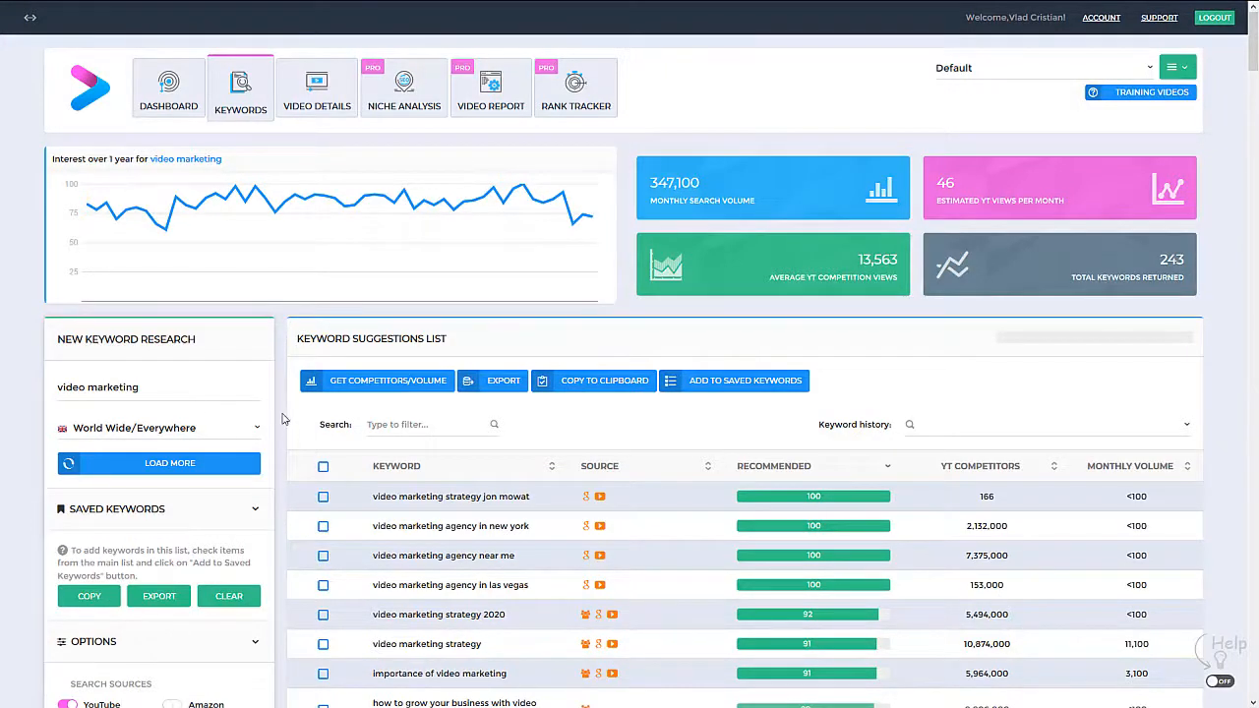
pyautogui.moveTo(283, 421)
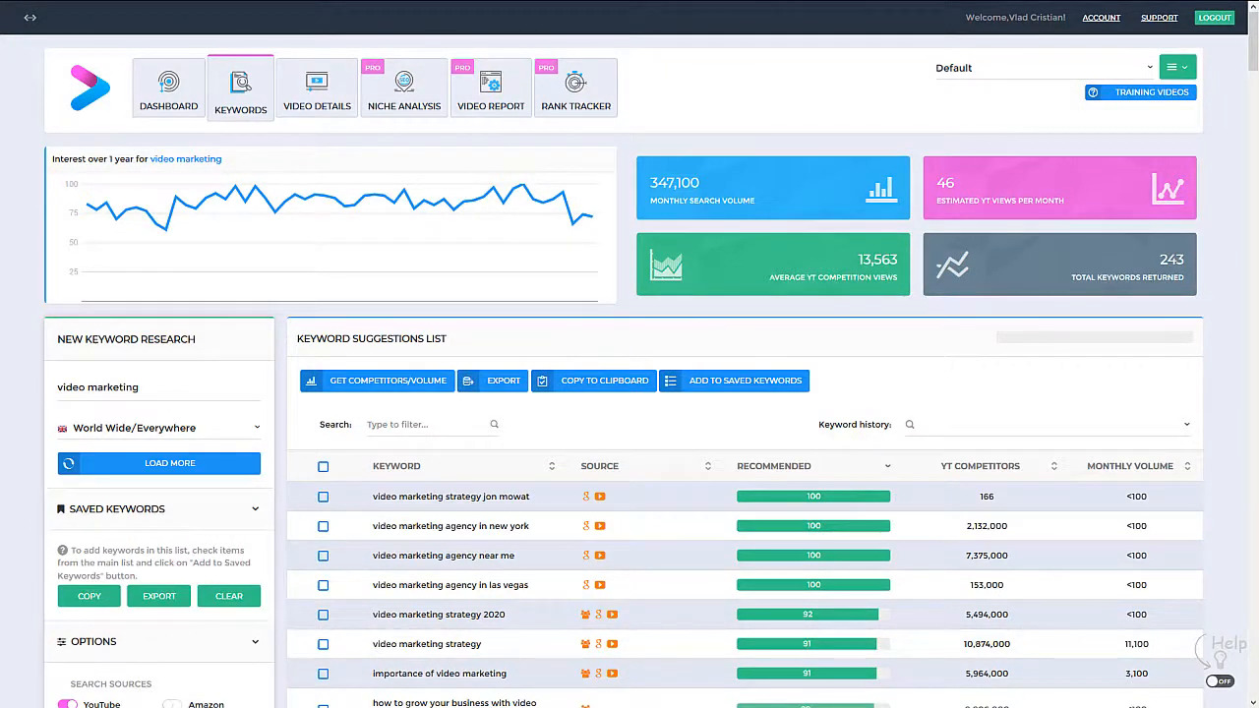
# Step: Change the keyword research term to 'video marketing bronx'
pyautogui.click(157, 385)
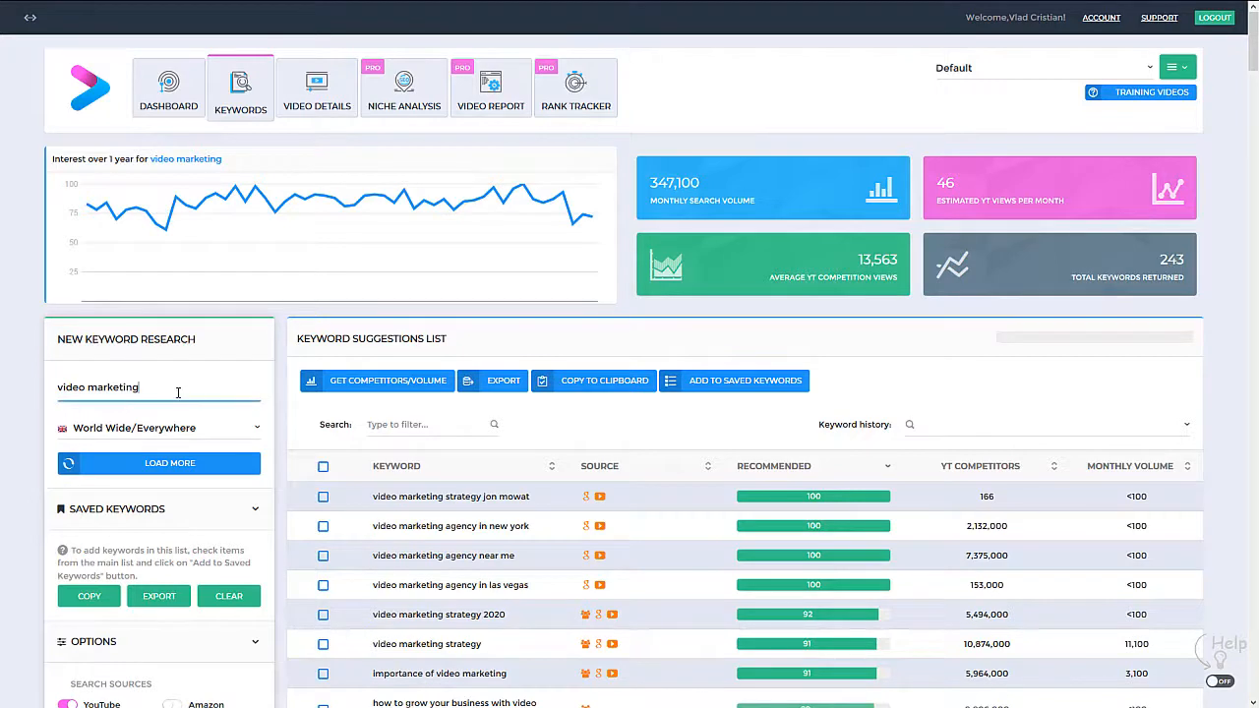
pyautogui.write('bronx')
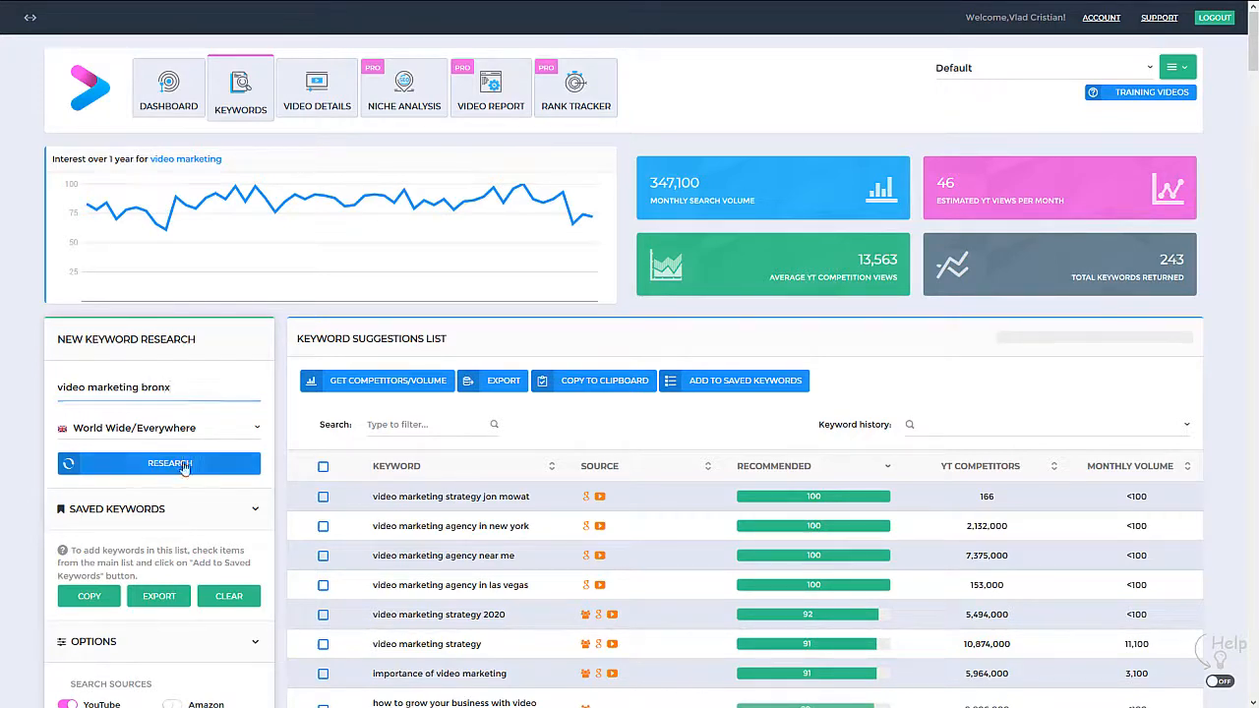
# Step: Research 'video marketing bronx' and tick the 'video marketing agency in bronx' suggestion
pyautogui.click(158, 465)
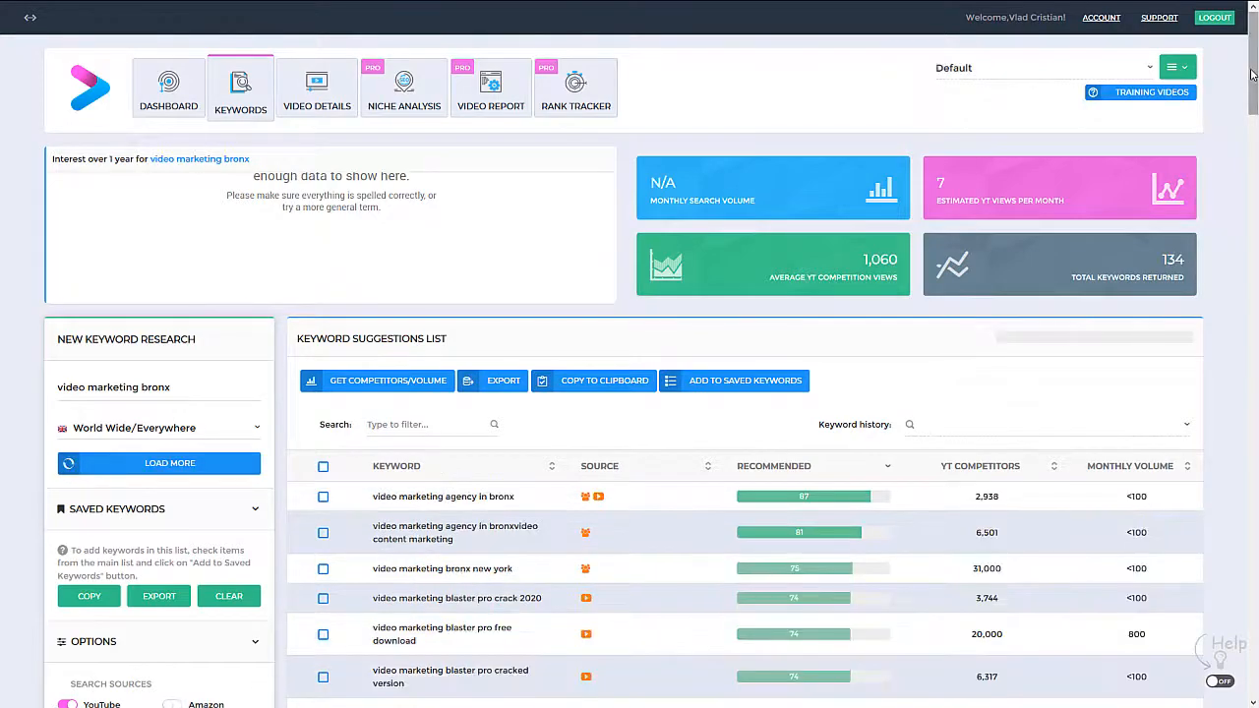
pyautogui.scroll(-3)
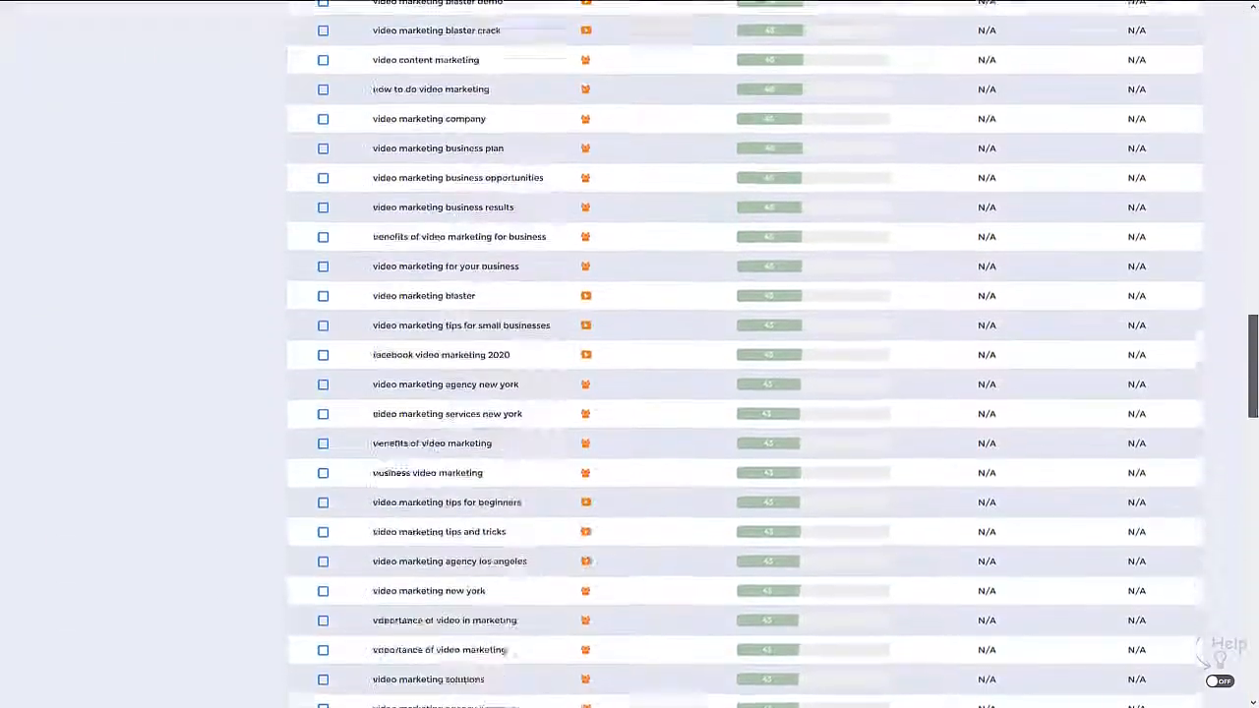
pyautogui.scroll(3)
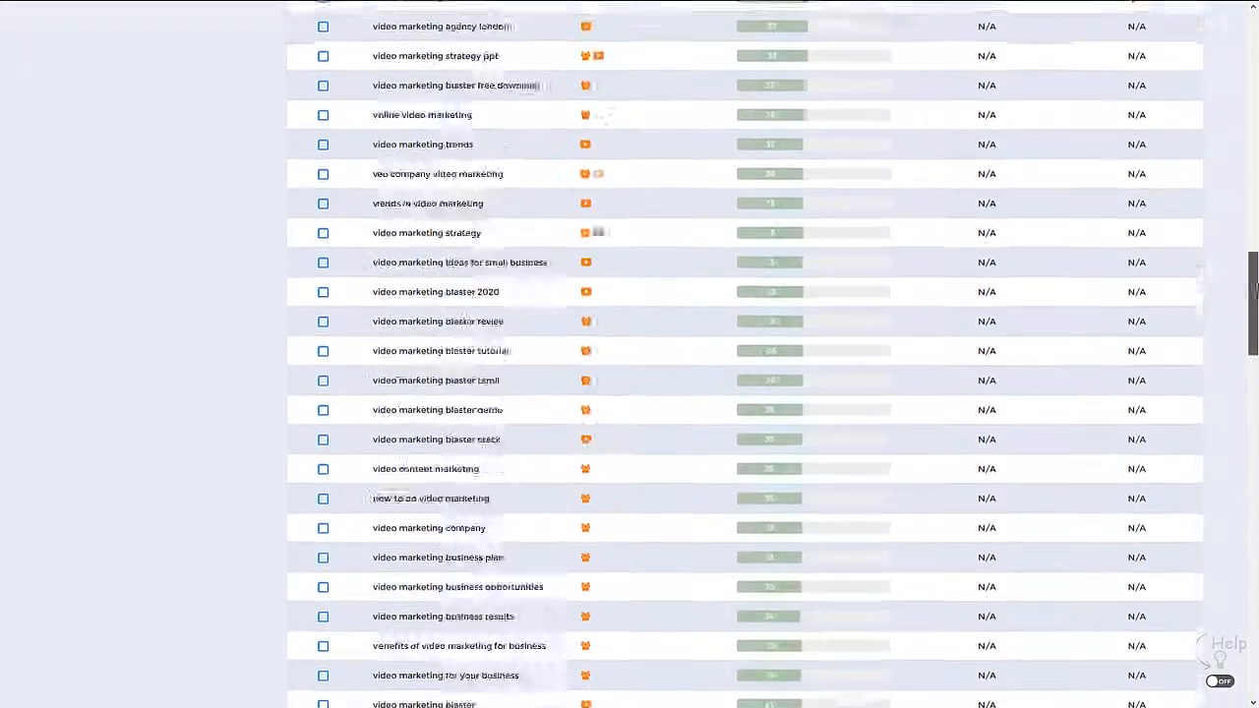
pyautogui.scroll(3)
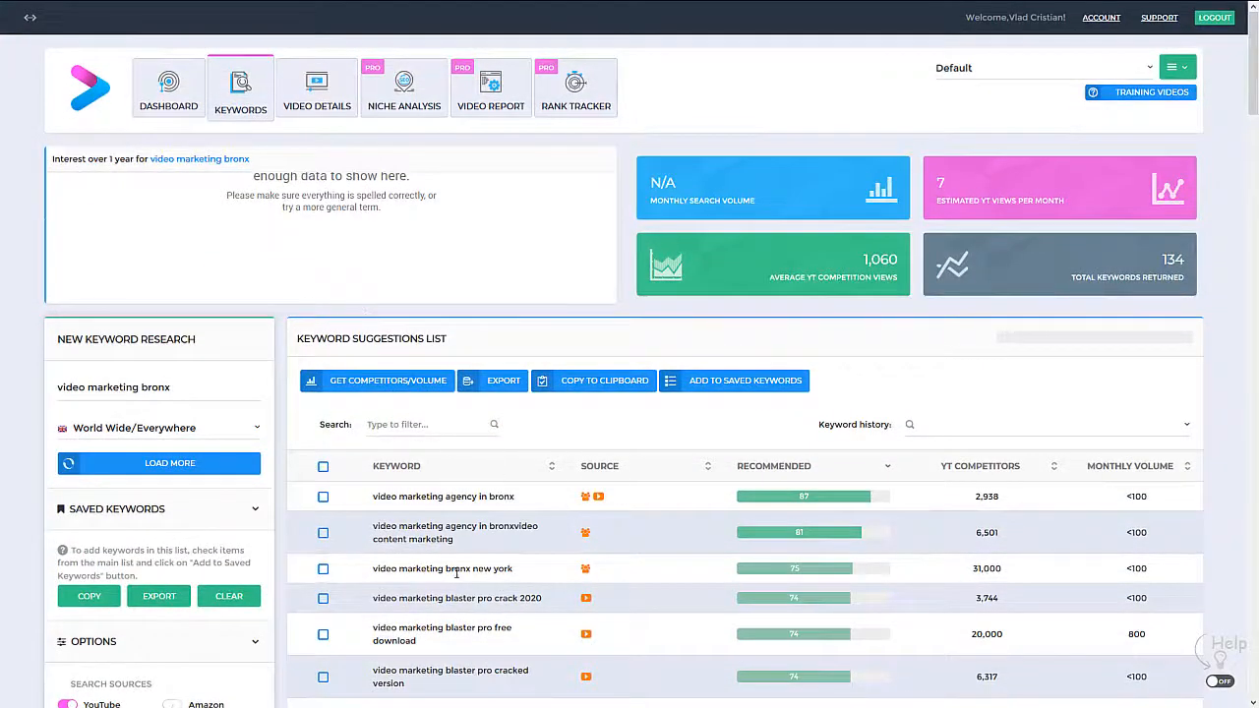
pyautogui.click(322, 496)
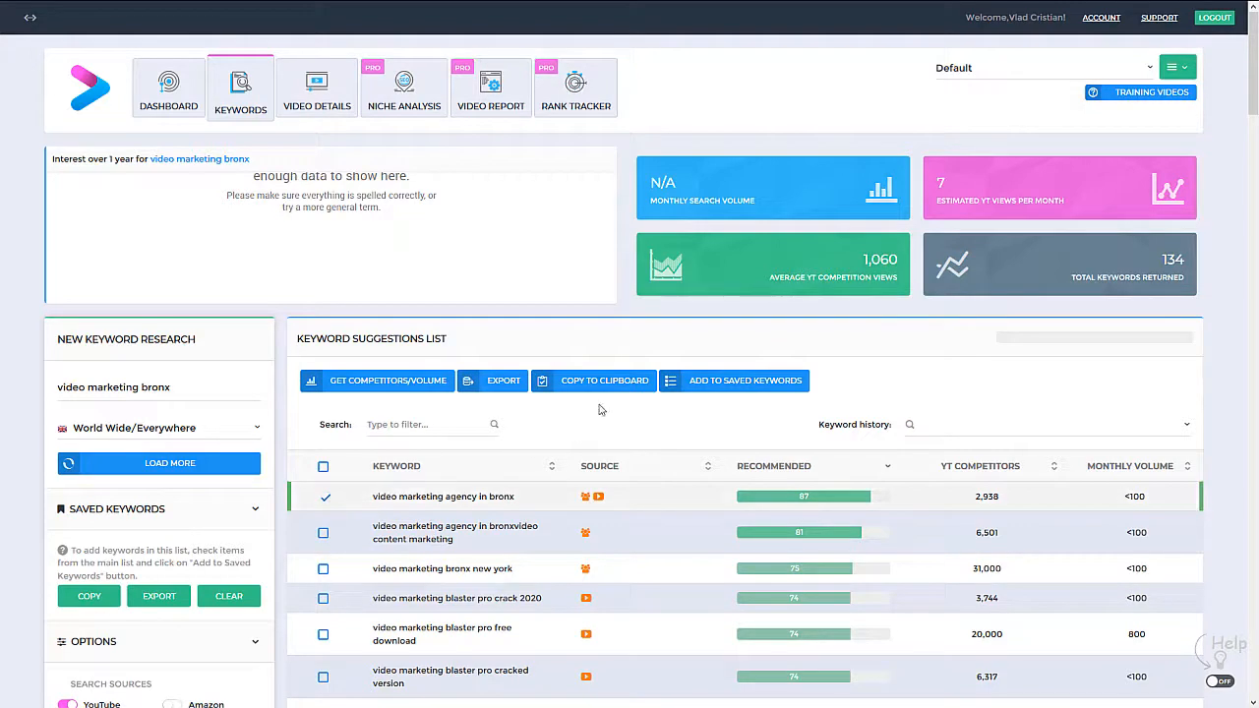
# Step: Generate the title, description and suggested tags for 'video marketing agency in bronx' and review them
pyautogui.click(603, 381)
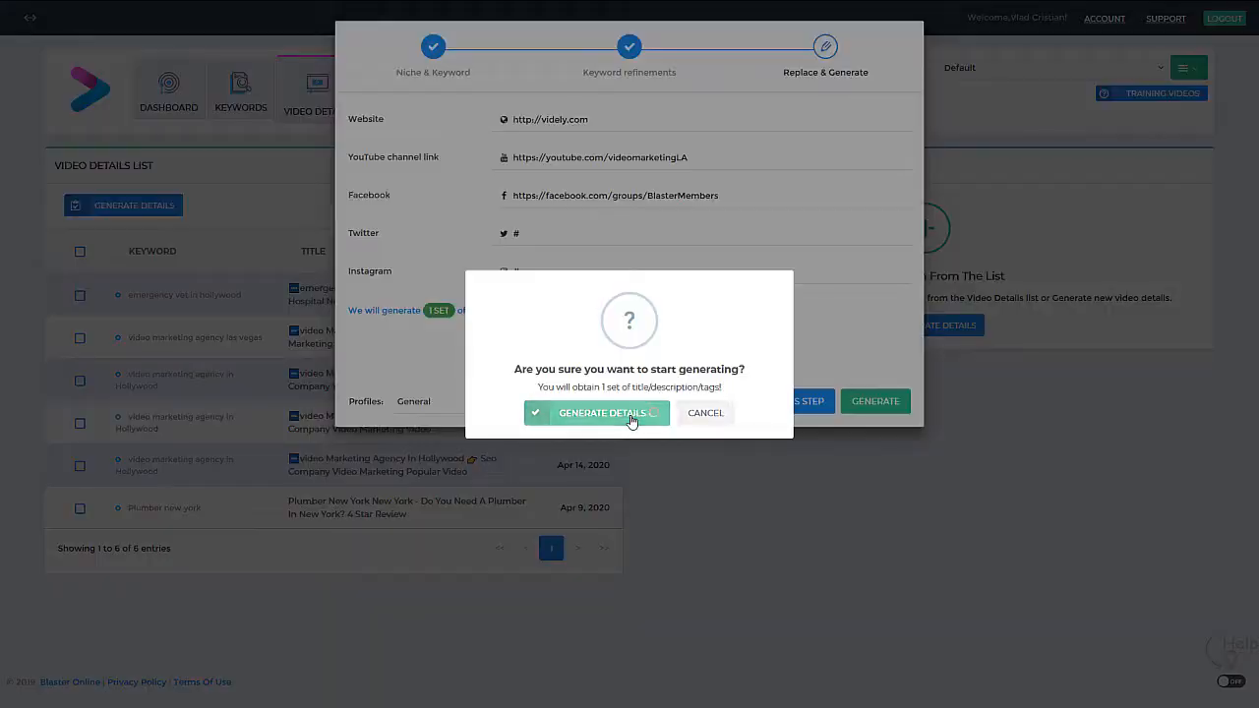
pyautogui.click(596, 413)
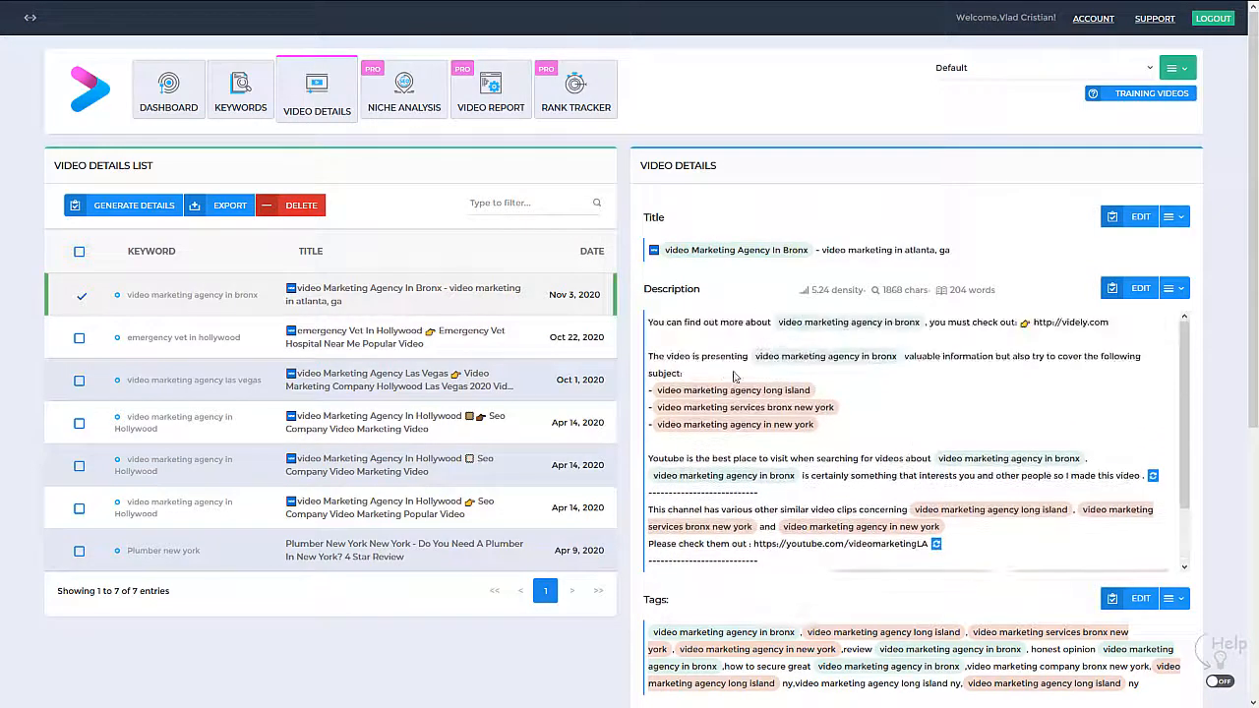
pyautogui.scroll(-3)
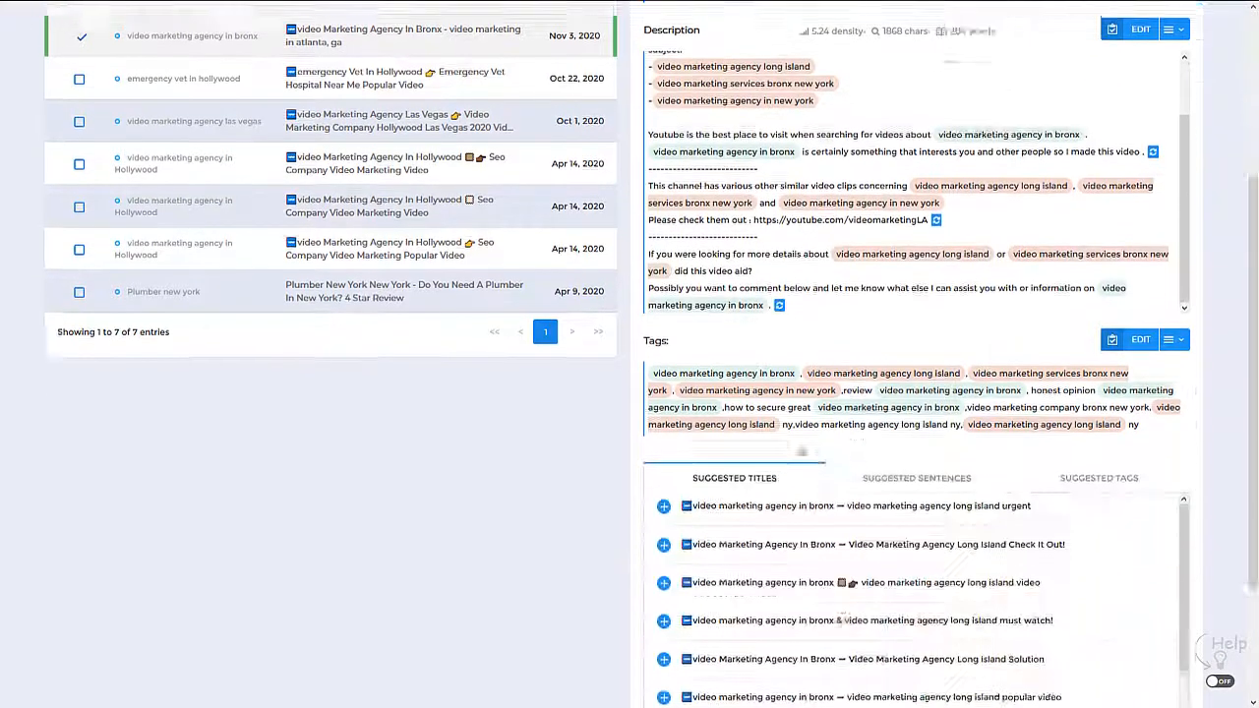
pyautogui.click(916, 478)
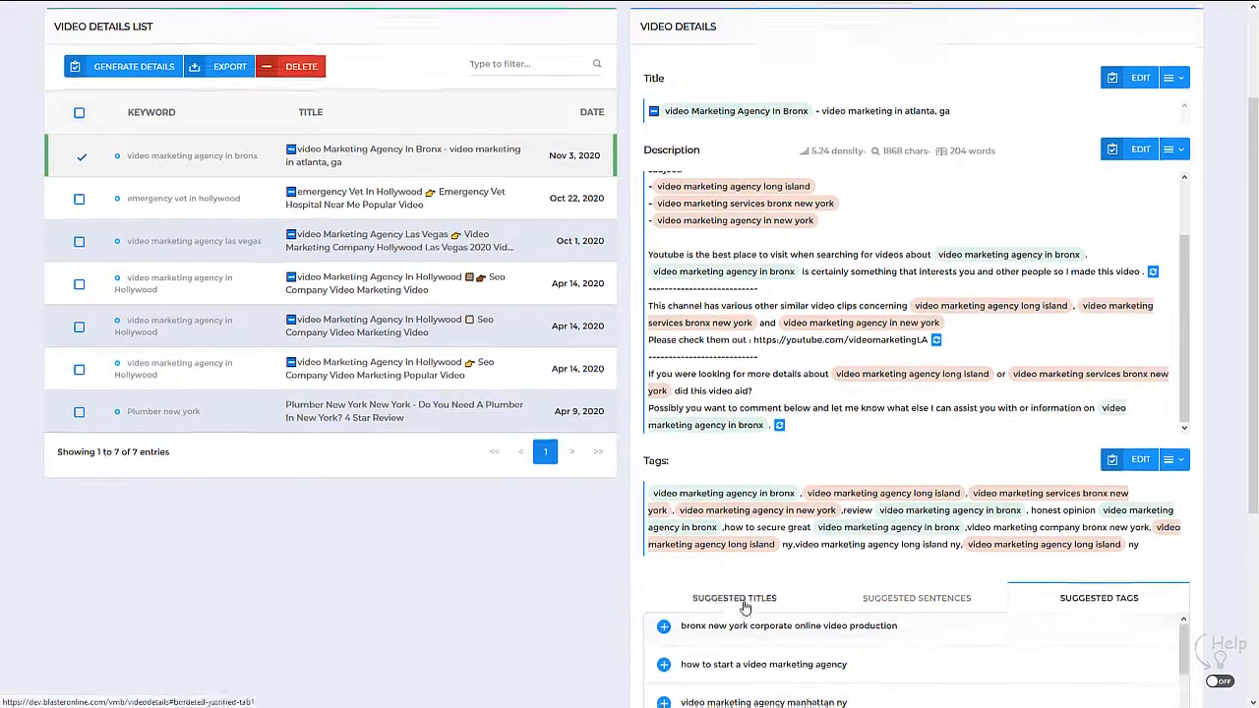
pyautogui.scroll(3)
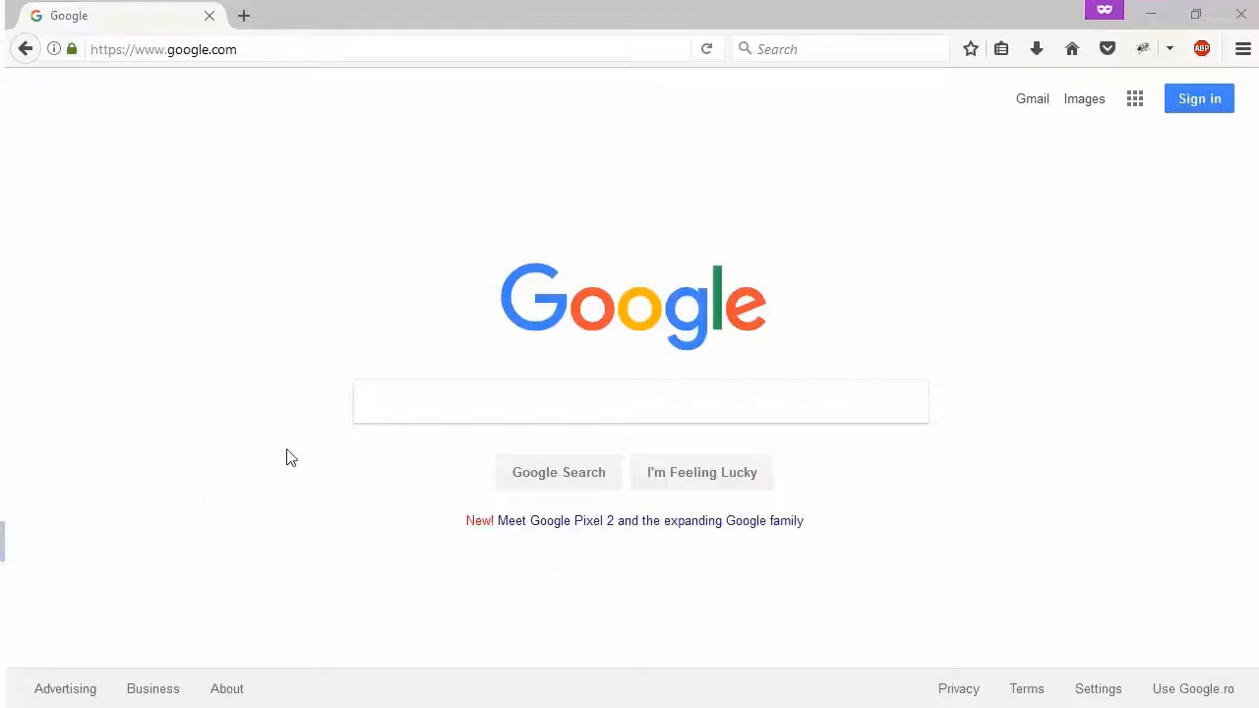
# Step: Search Google for 'video marketing agency in bronx' and confirm the YouTube video ranks on page one
pyautogui.click(639, 401)
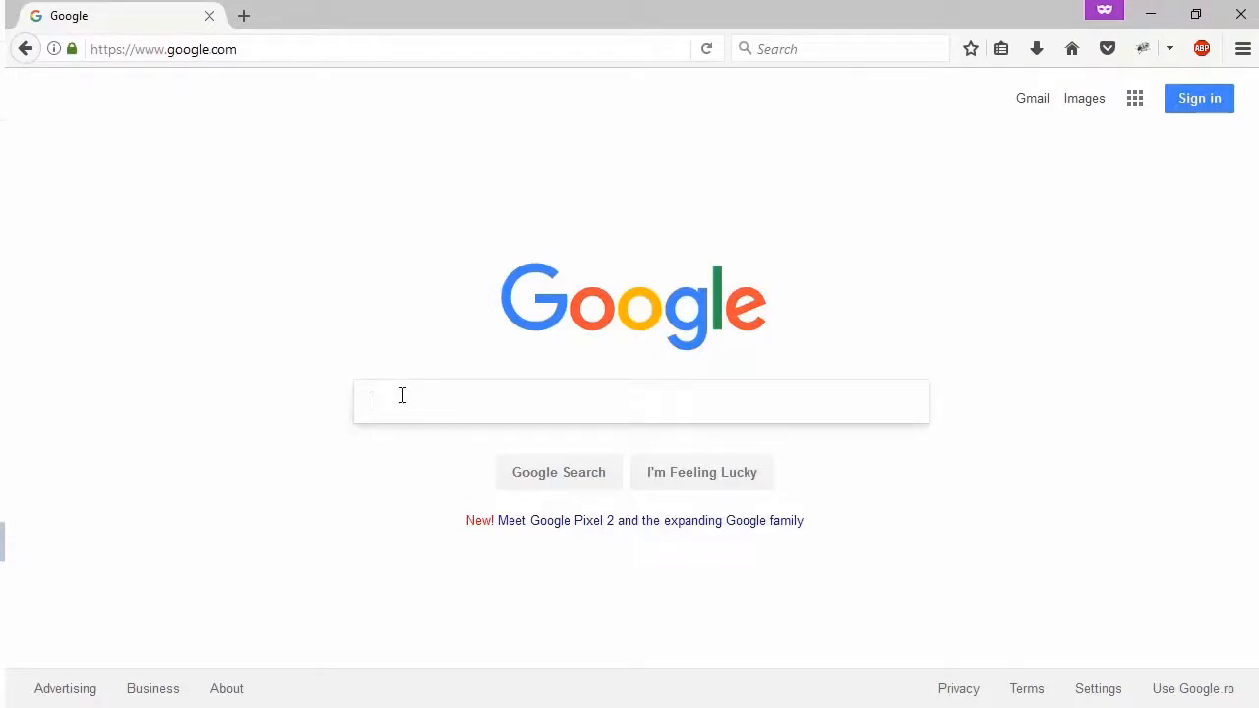
pyautogui.write('video marketing agency in bronx')
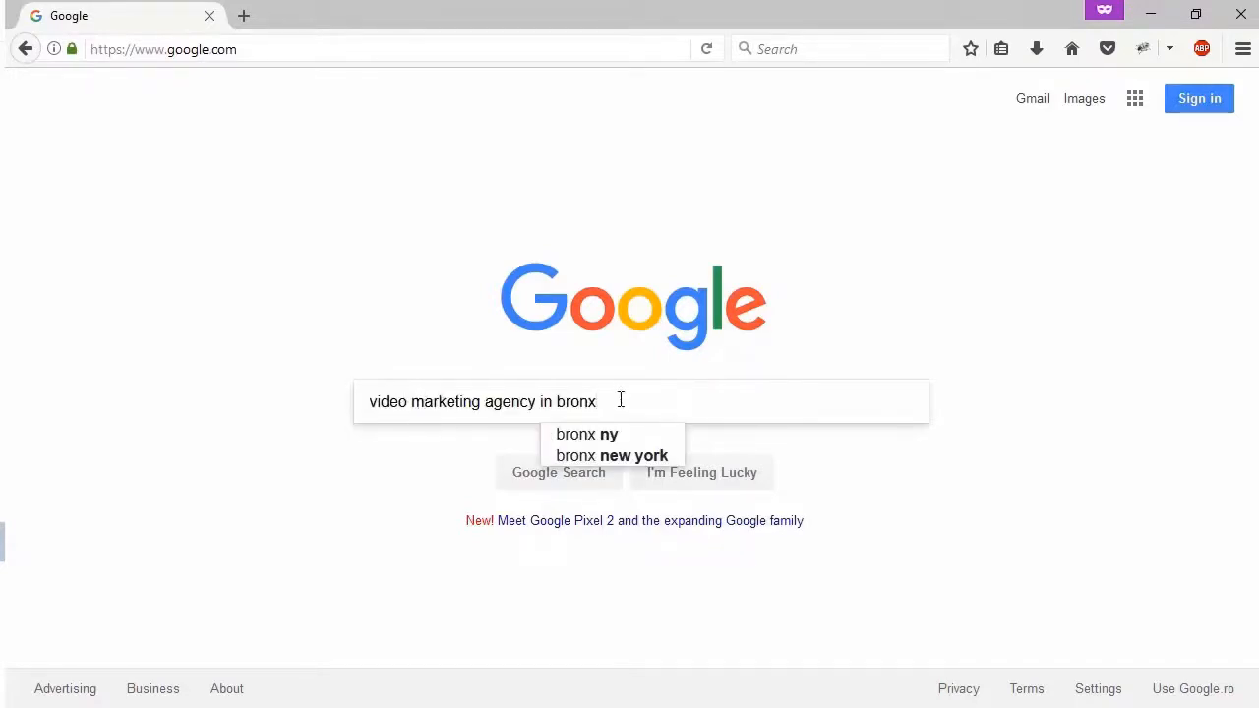
pyautogui.moveTo(450, 464)
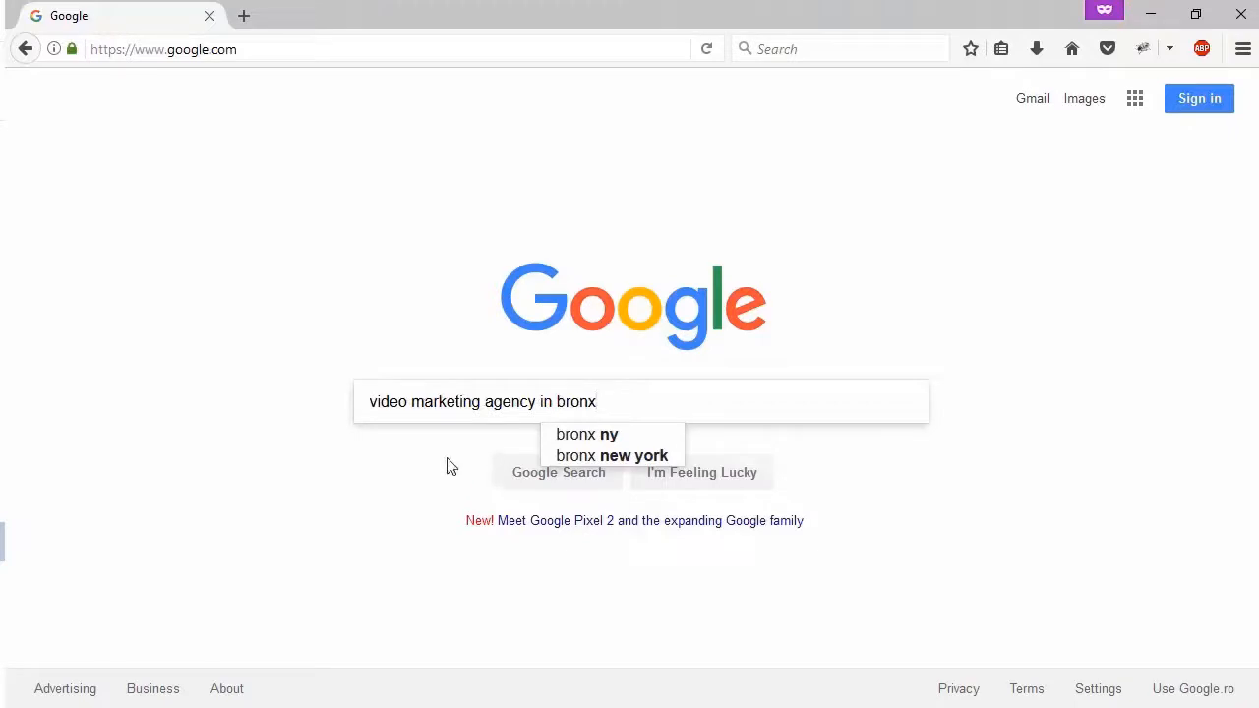
pyautogui.press('Return')
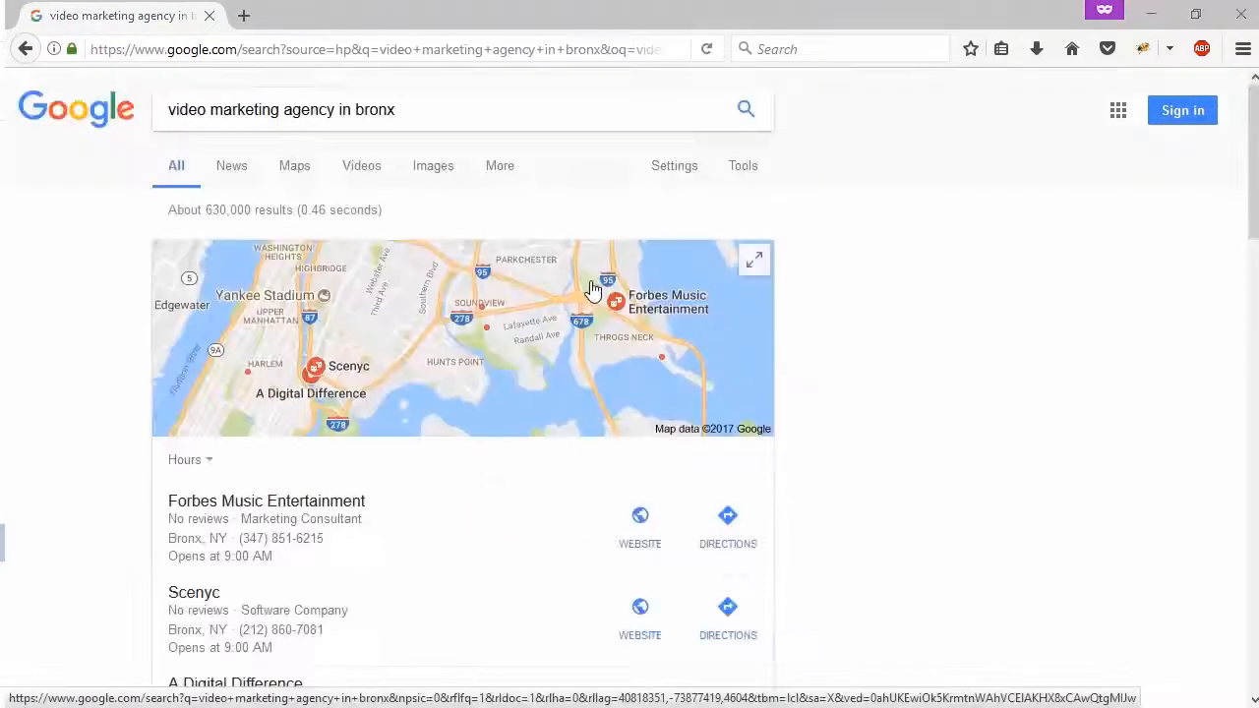
pyautogui.scroll(-3)
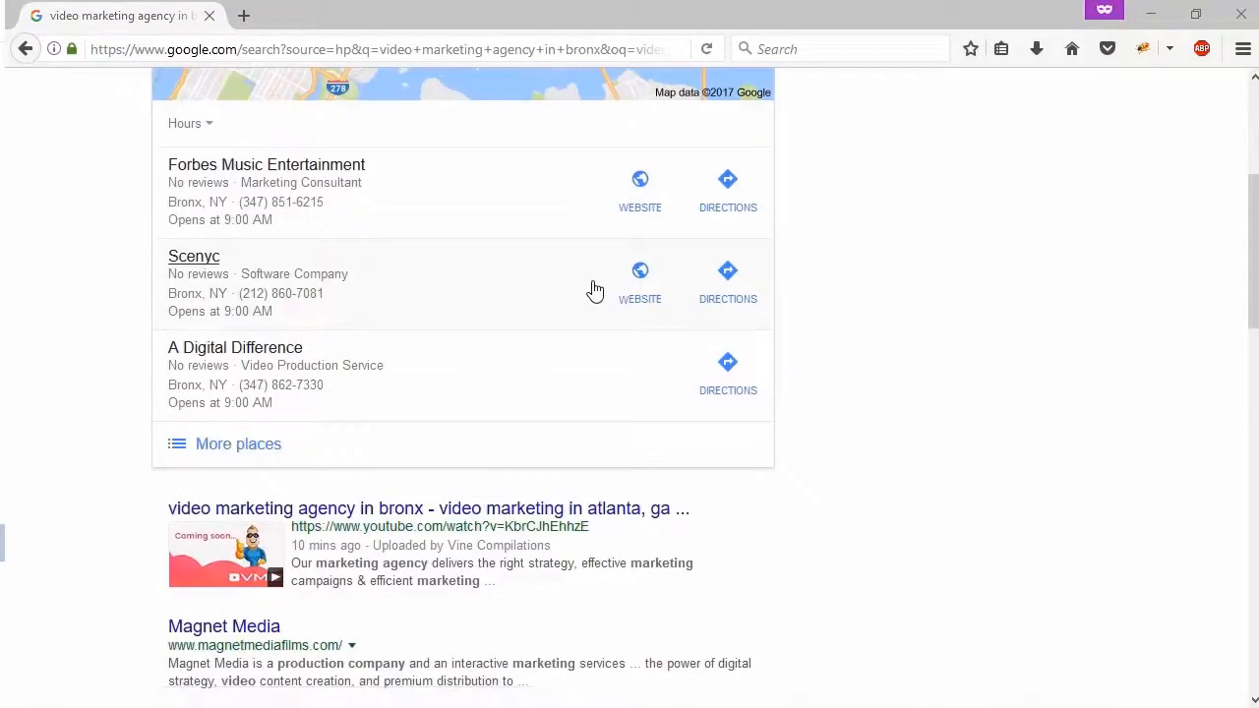
pyautogui.scroll(-3)
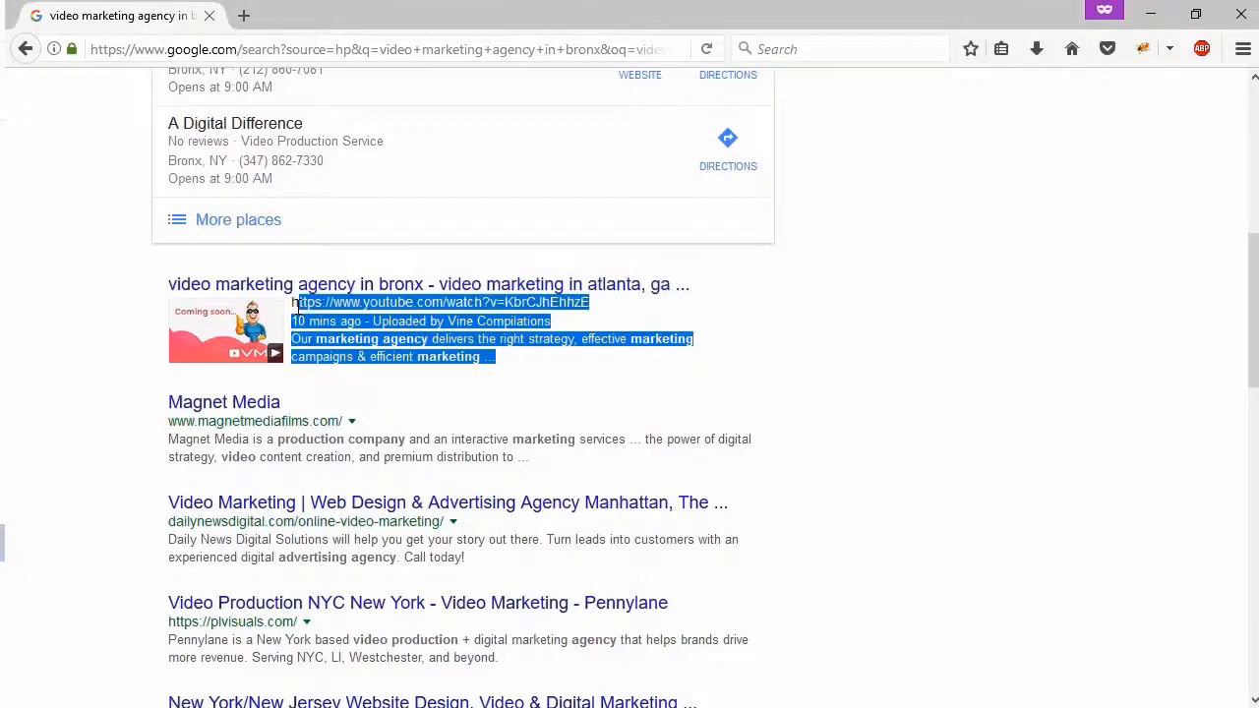
pyautogui.click(429, 283)
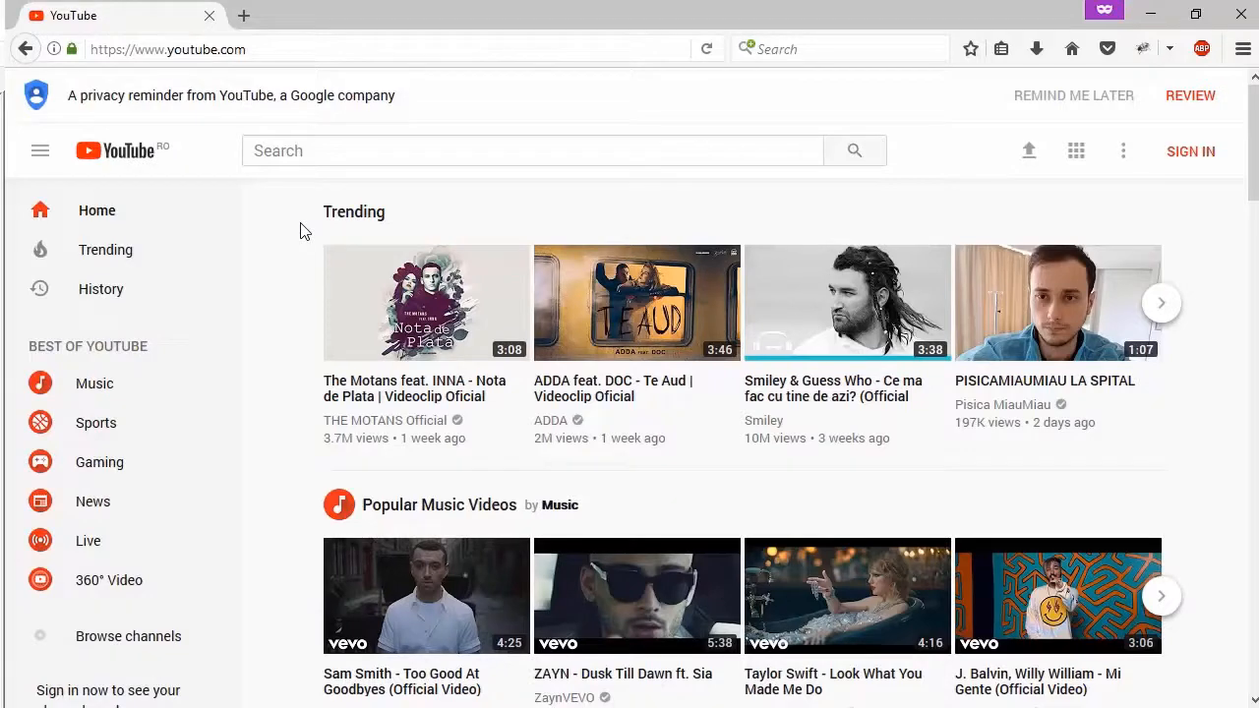
# Step: Search YouTube for 'video marketing agency in bronx' and confirm the video ranks first
pyautogui.write('video marketing agency in bronx')
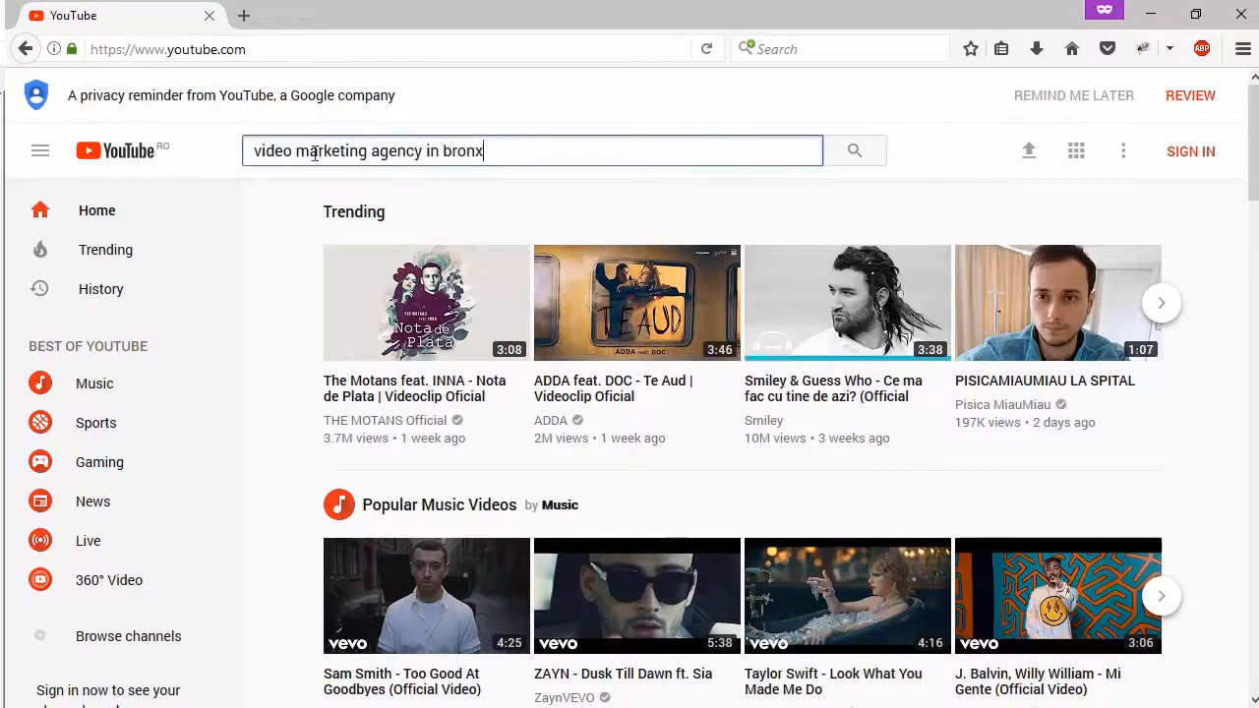
pyautogui.click(854, 149)
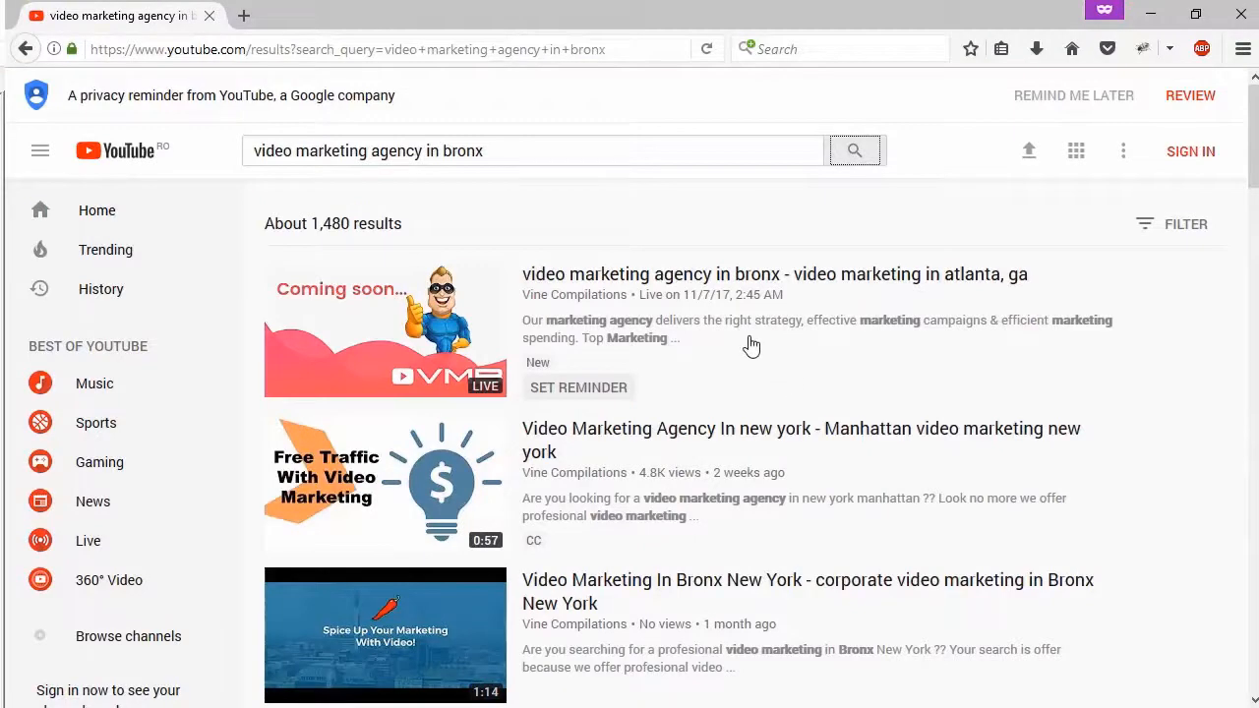
pyautogui.moveTo(311, 221)
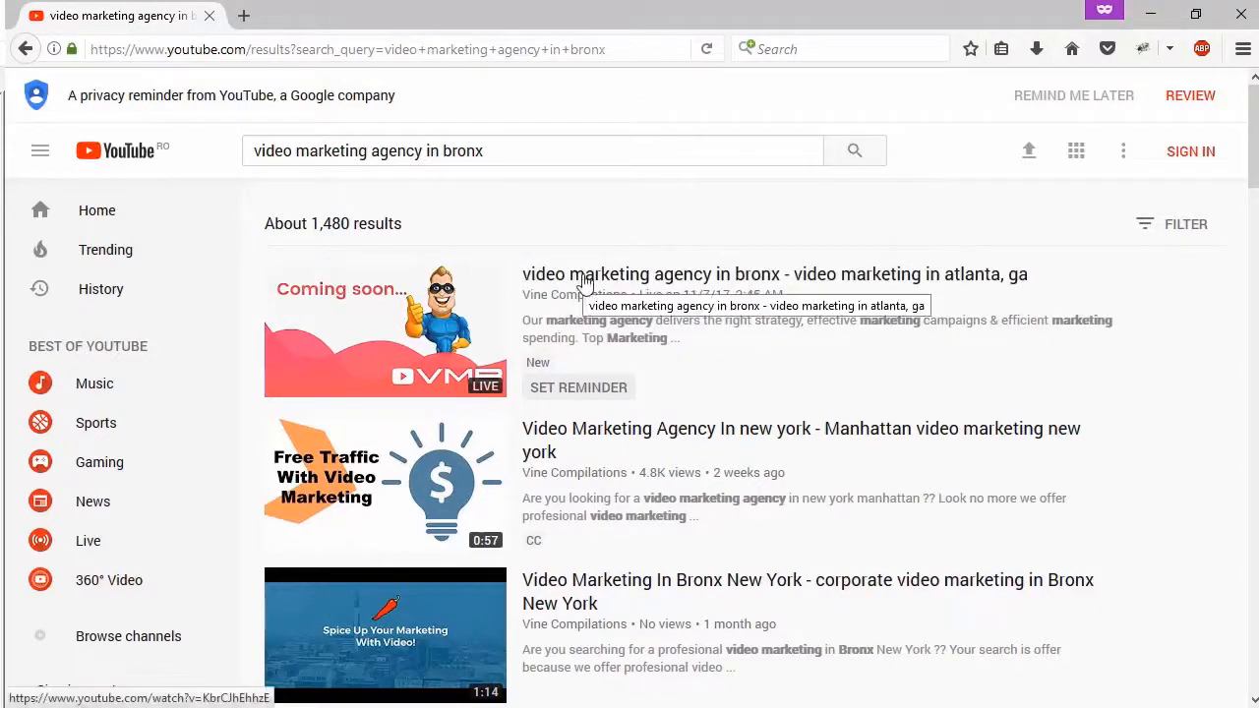
pyautogui.moveTo(562, 240)
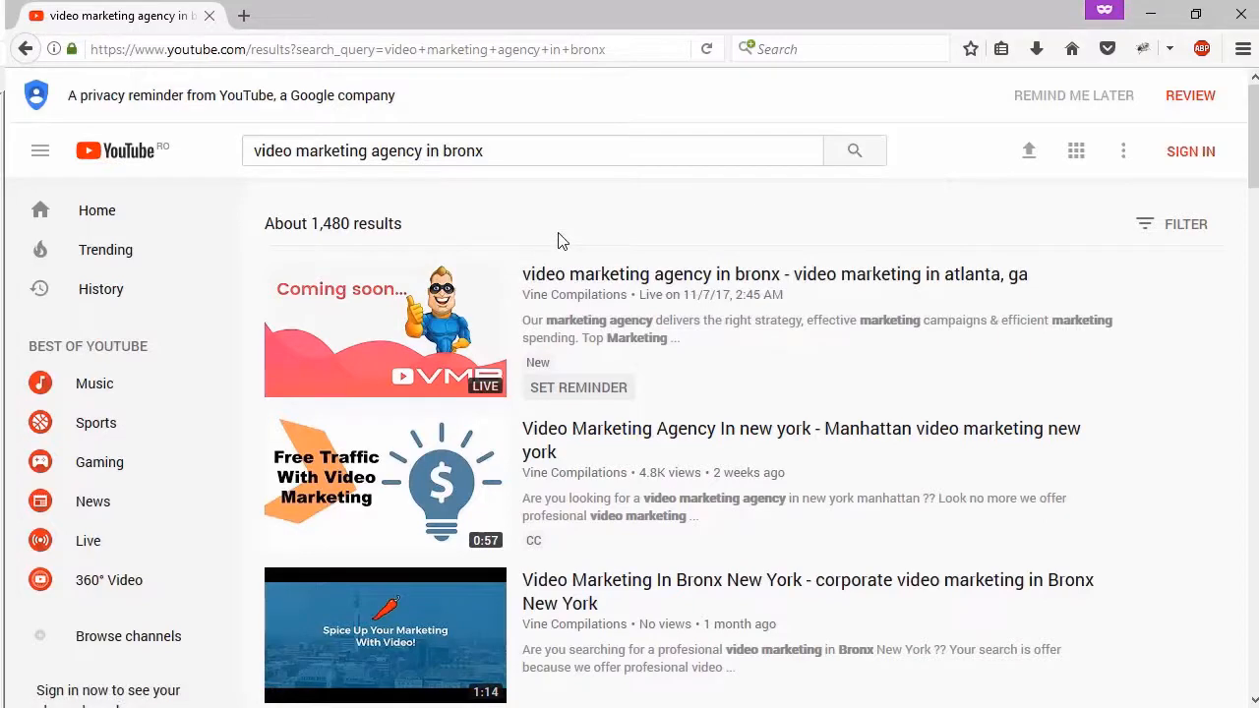